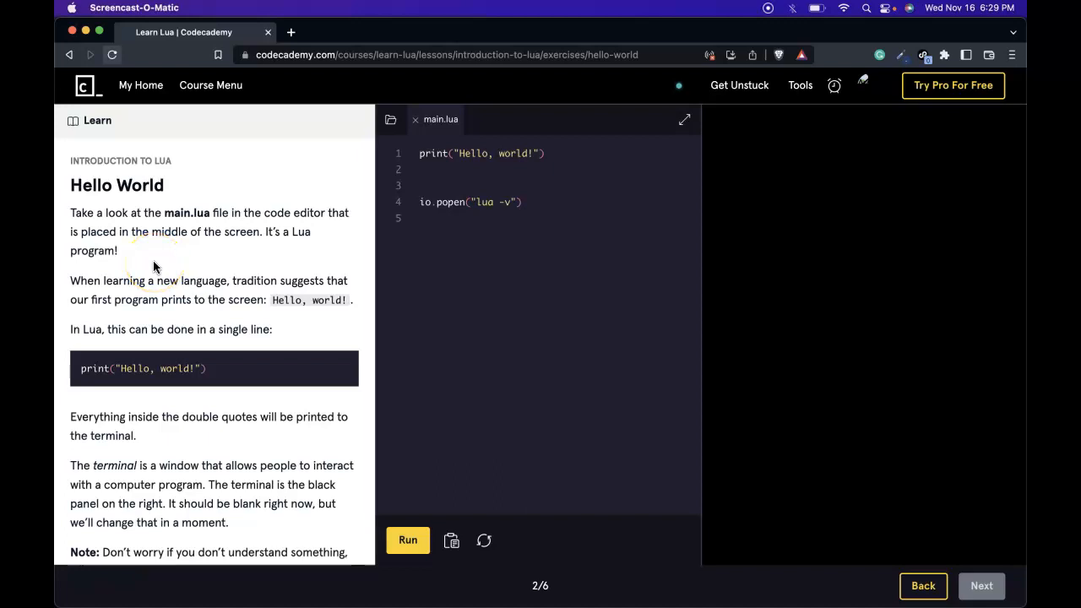
{"action": "mouse_move", "coordinate": [80, 170]}
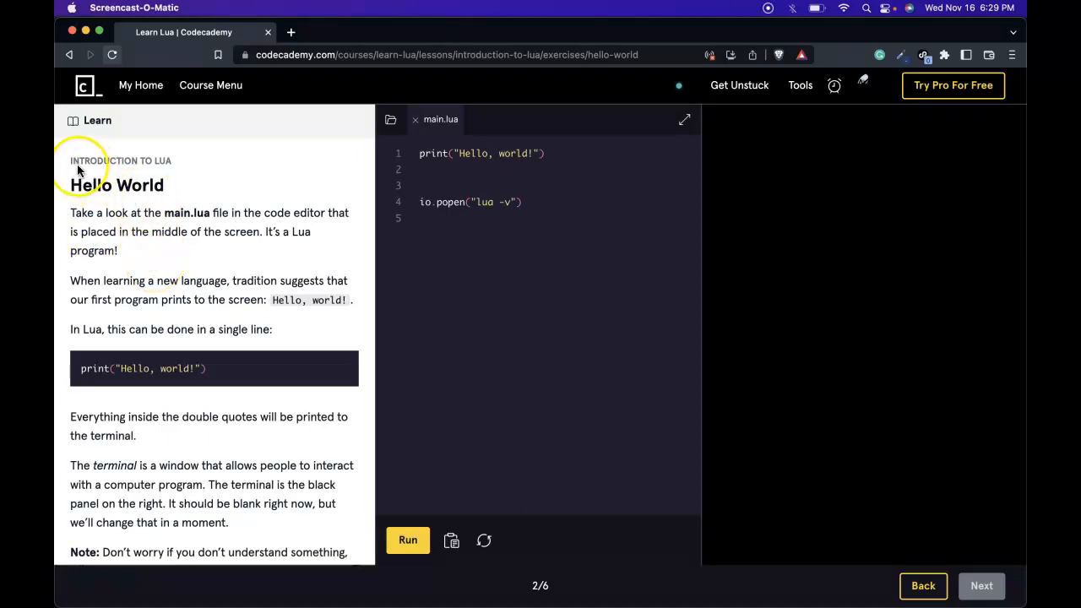
{"action": "mouse_move", "coordinate": [57, 199]}
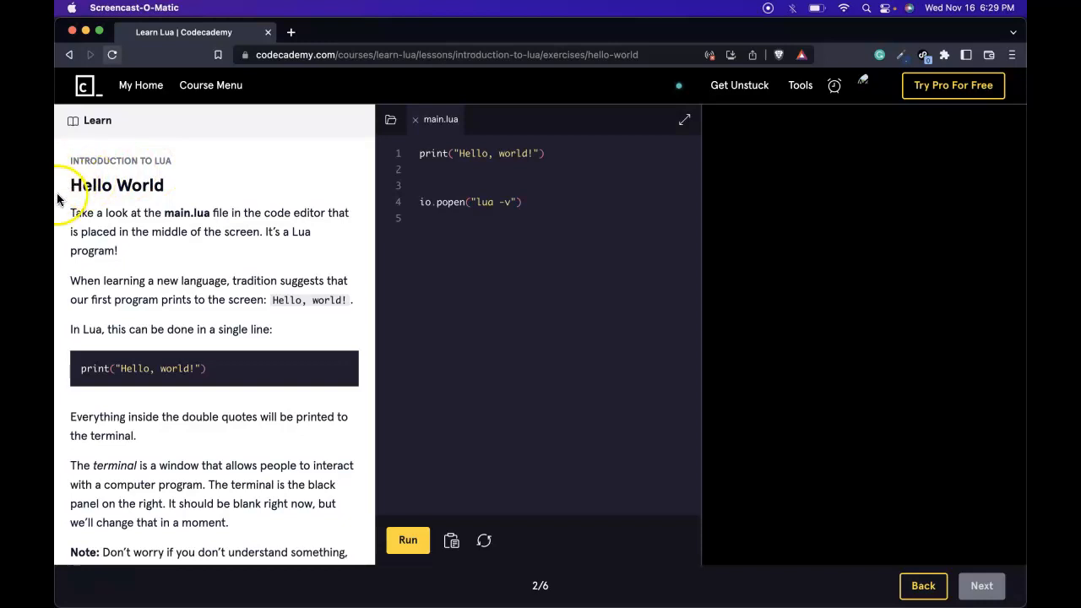
Run main.lua so the terminal prints 'Hello, world!', then highlight that output text.
{"action": "scroll", "scroll_direction": "down", "scroll_amount": 3}
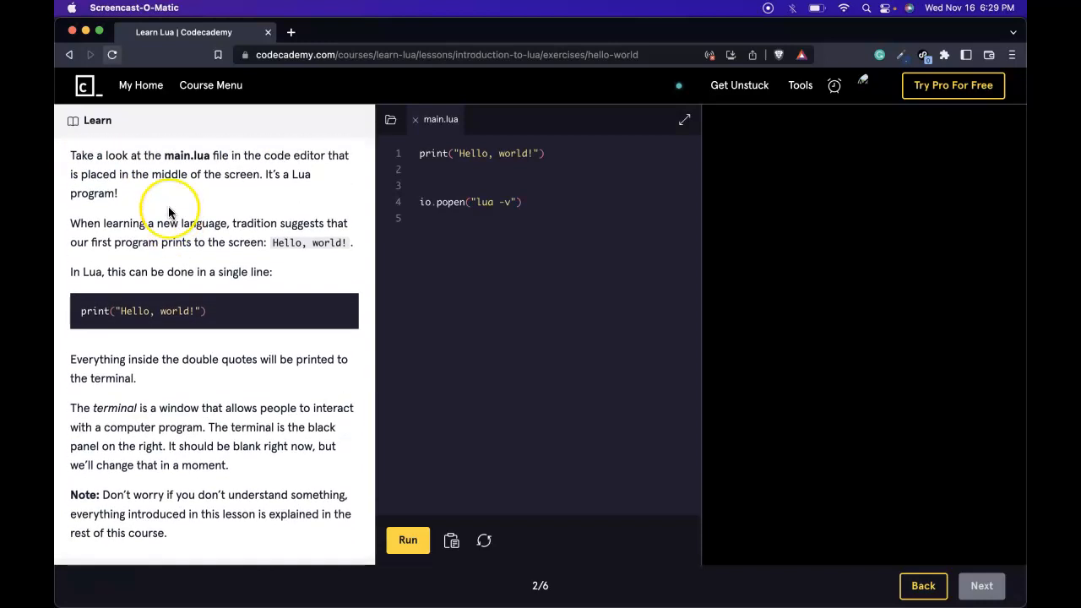
{"action": "mouse_move", "coordinate": [169, 211]}
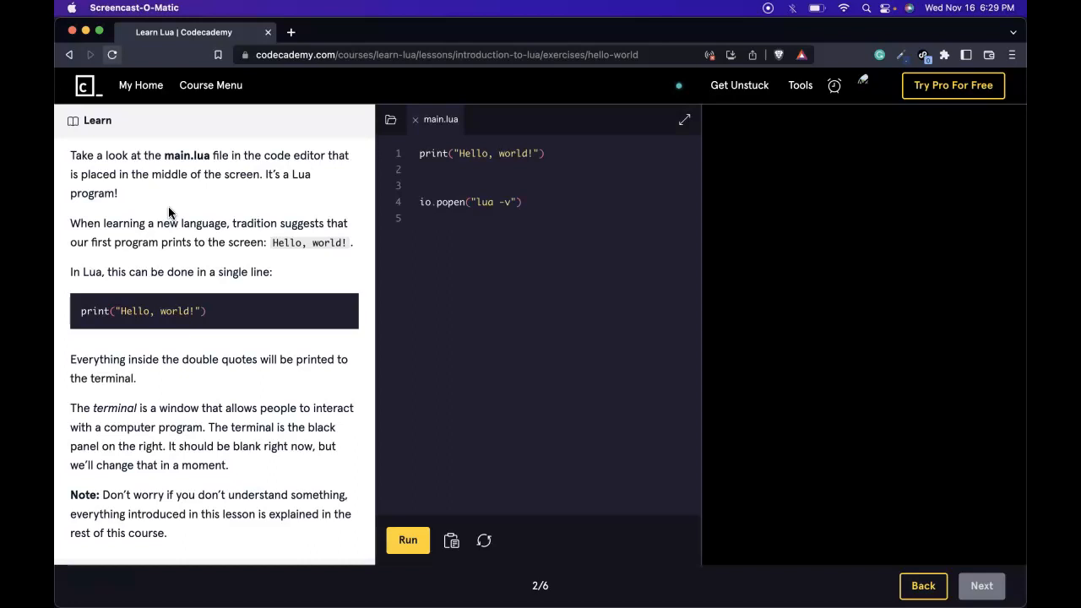
{"action": "scroll", "scroll_direction": "down", "scroll_amount": 3}
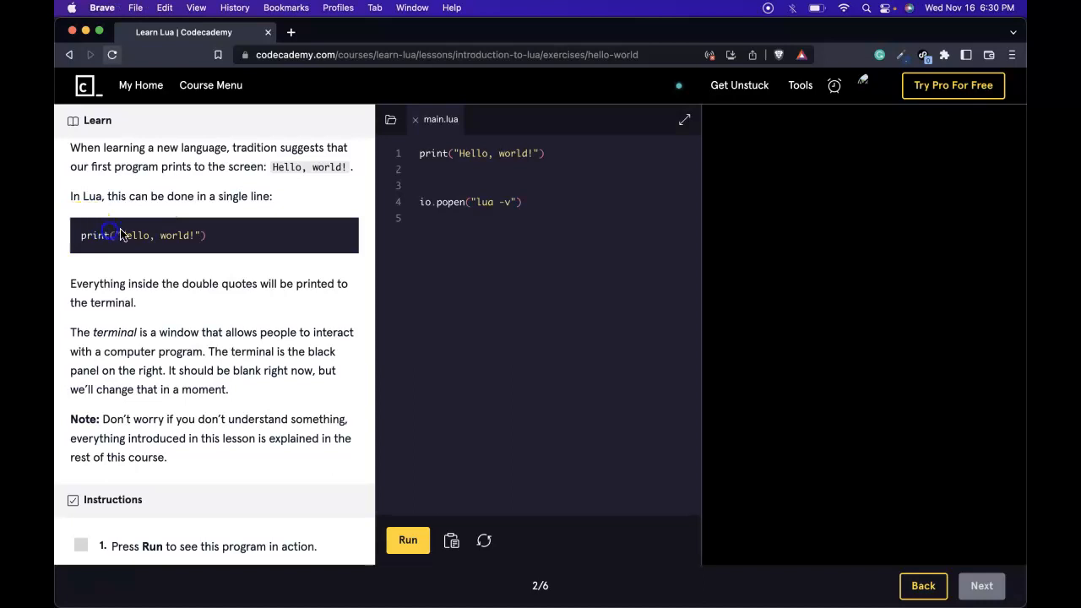
{"action": "scroll", "scroll_direction": "down", "scroll_amount": 3}
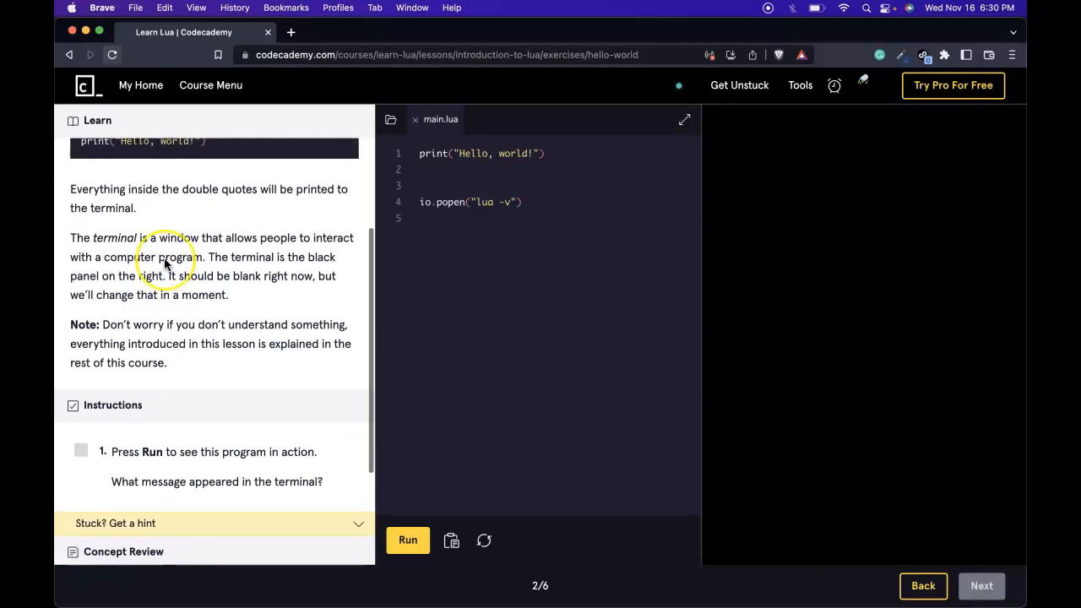
{"action": "scroll", "scroll_direction": "up", "scroll_amount": 3}
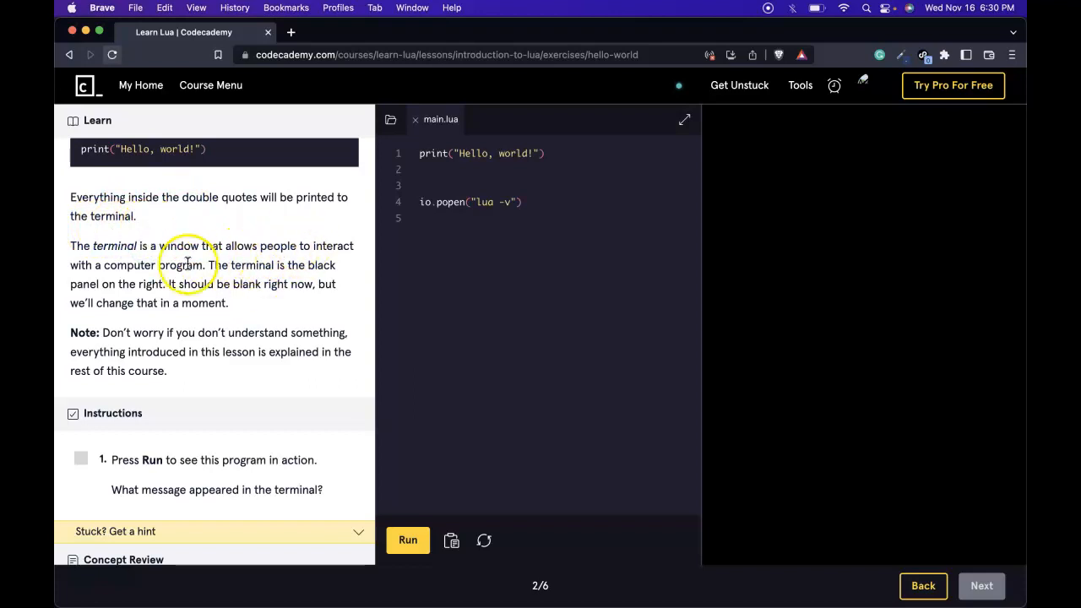
{"action": "mouse_move", "coordinate": [224, 283]}
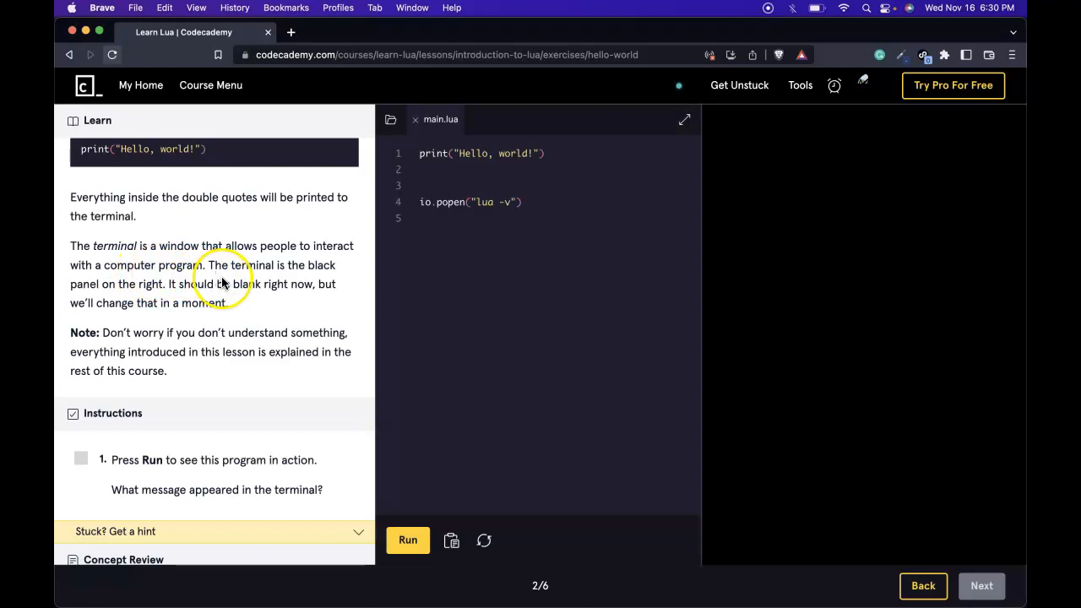
{"action": "mouse_move", "coordinate": [173, 289]}
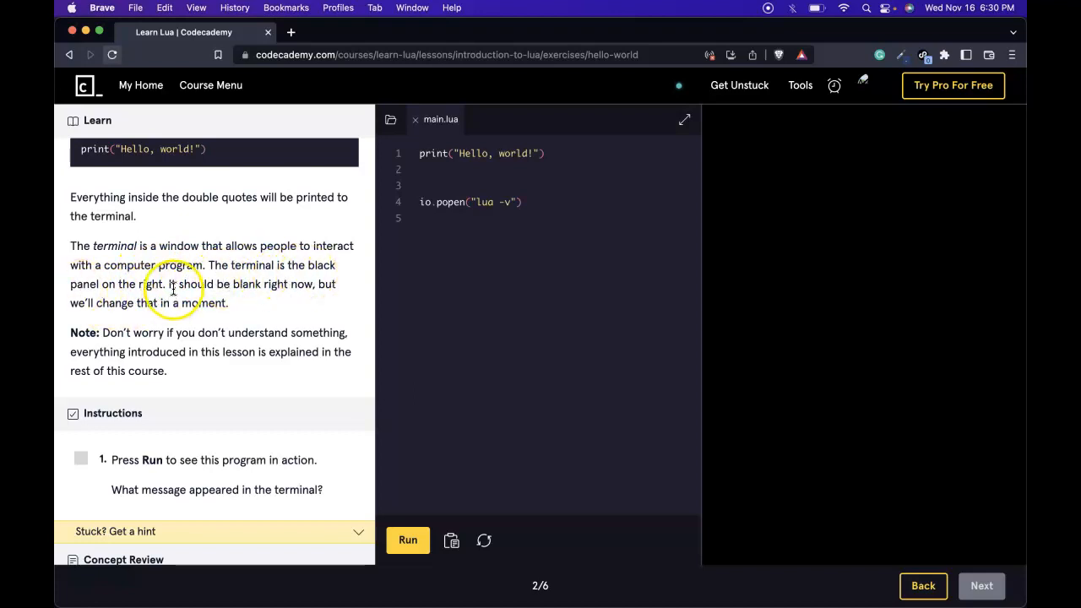
{"action": "mouse_move", "coordinate": [846, 201]}
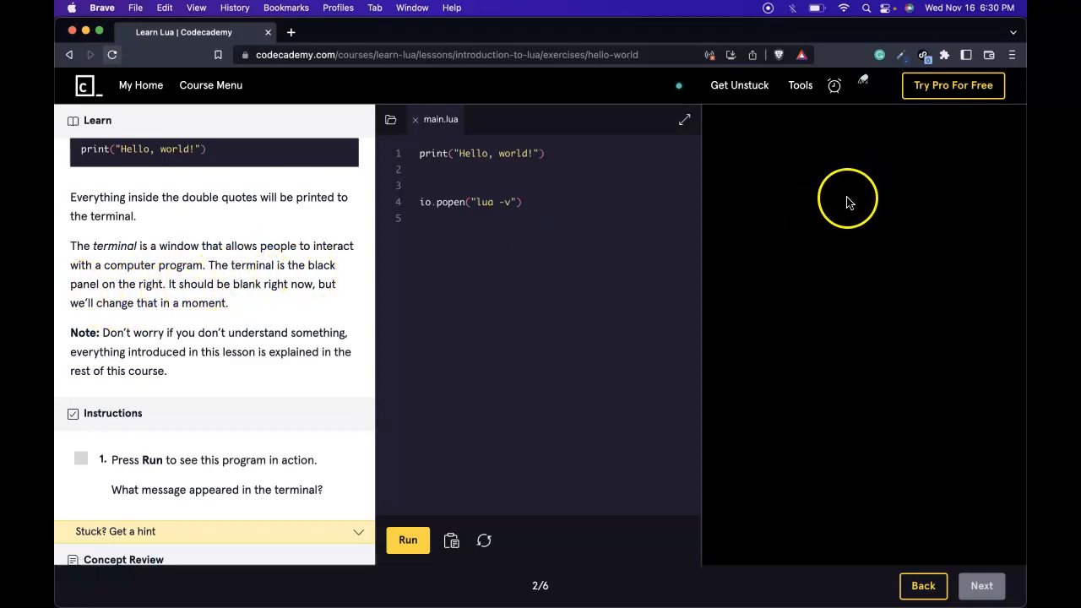
{"action": "mouse_move", "coordinate": [210, 314]}
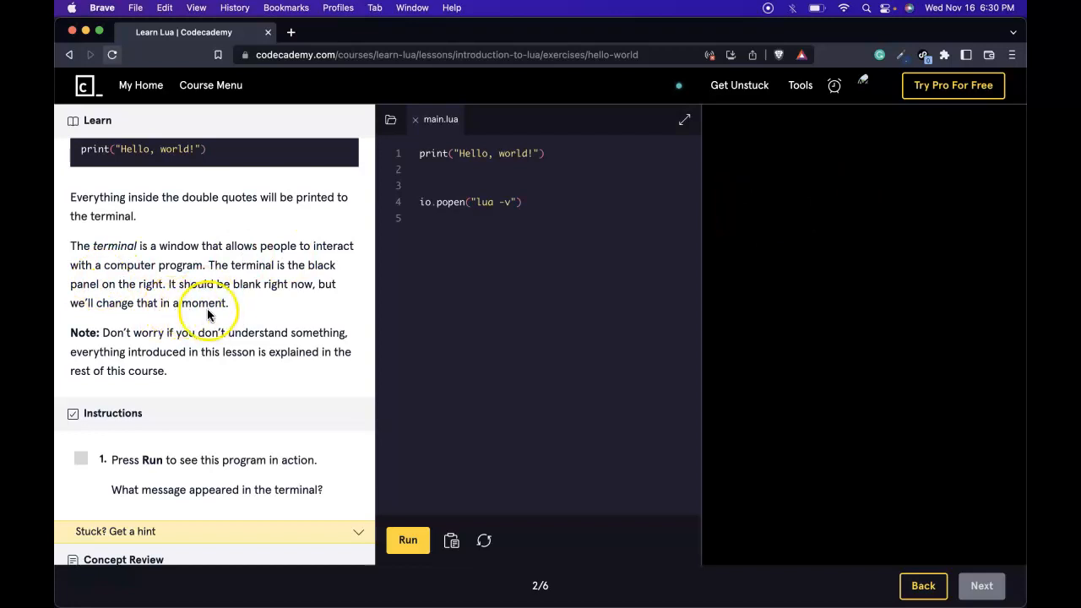
{"action": "scroll", "scroll_direction": "down", "scroll_amount": 3}
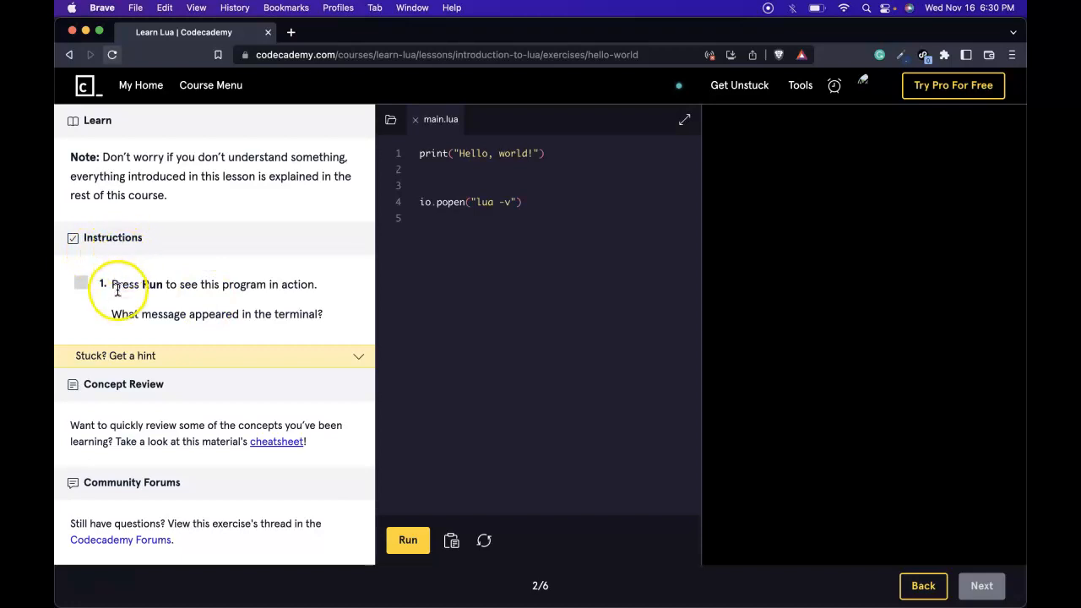
{"action": "mouse_move", "coordinate": [283, 314]}
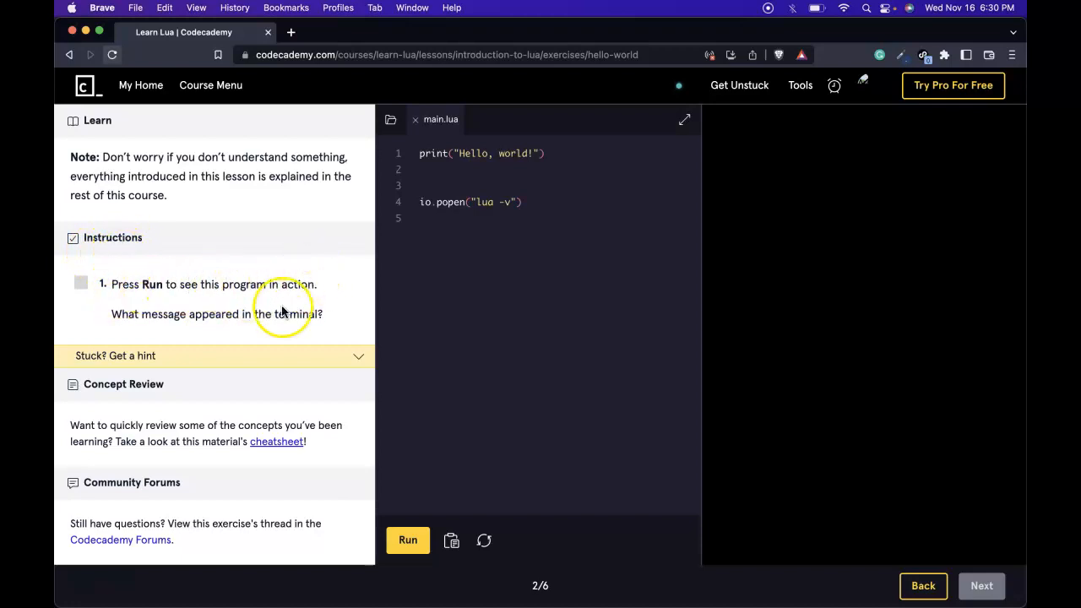
{"action": "mouse_move", "coordinate": [283, 313]}
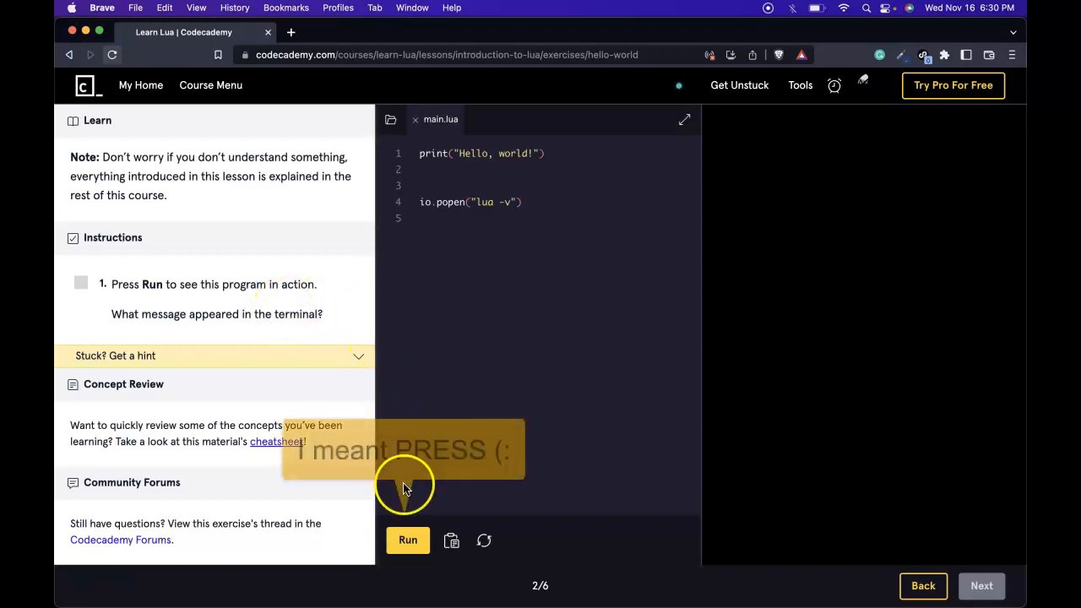
{"action": "left_click", "coordinate": [408, 539]}
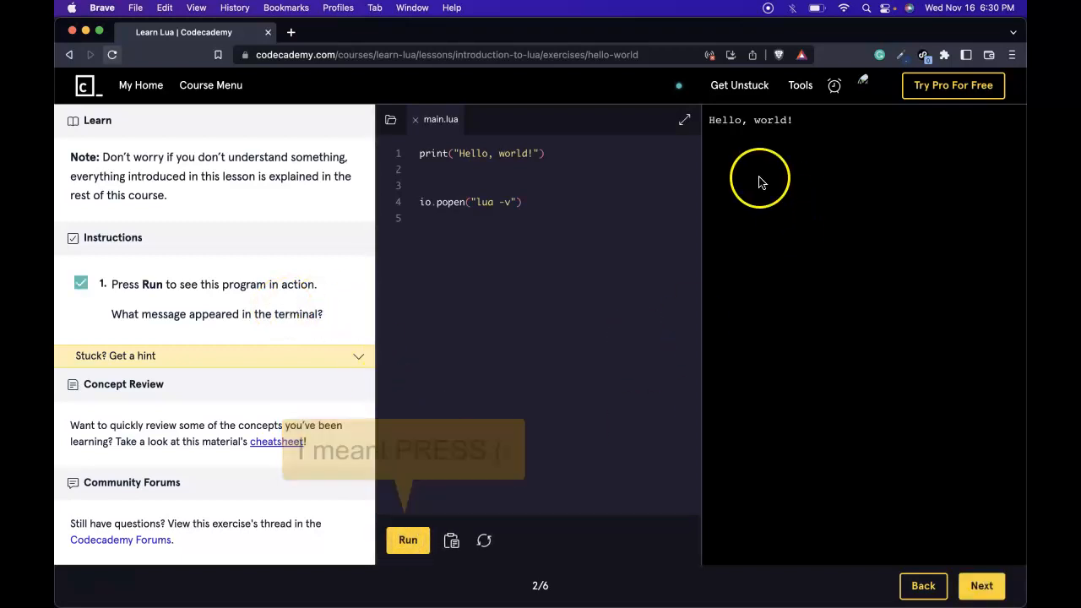
{"action": "double_click", "coordinate": [749, 119]}
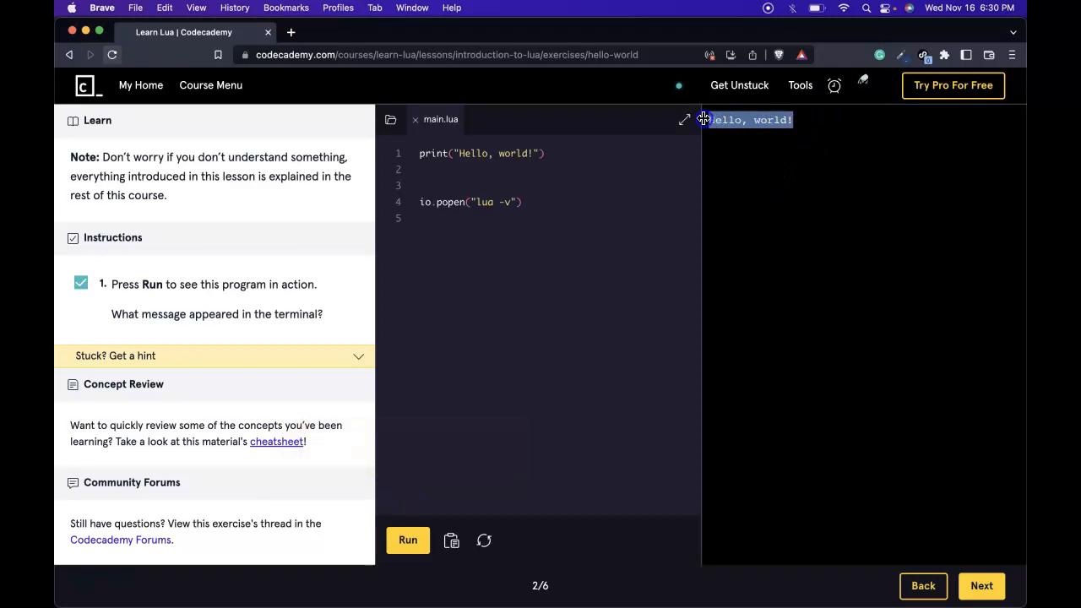
{"action": "mouse_move", "coordinate": [752, 161]}
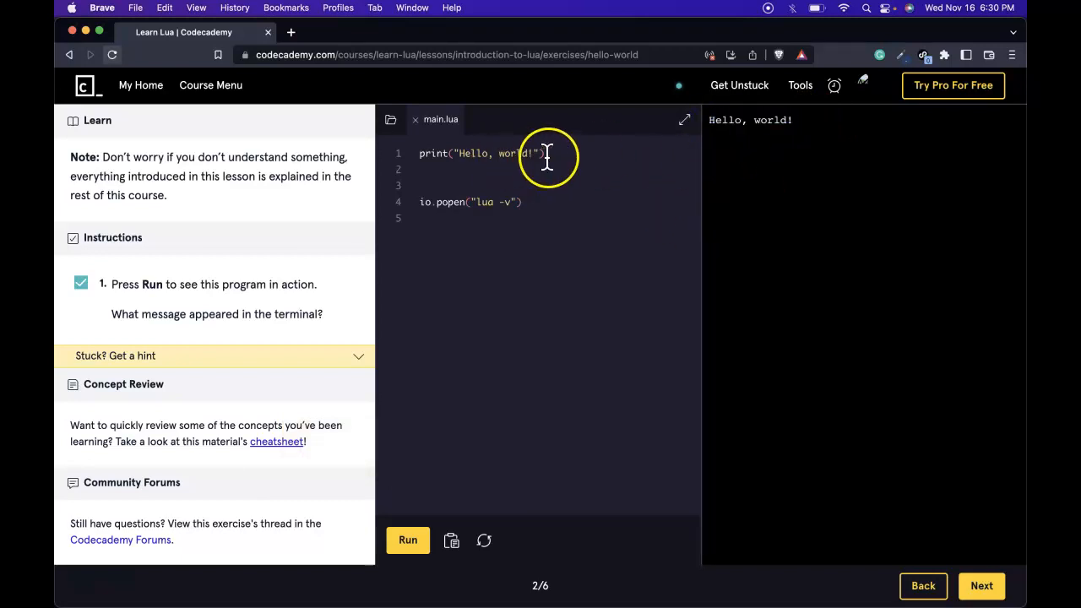
{"action": "triple_click", "coordinate": [480, 153]}
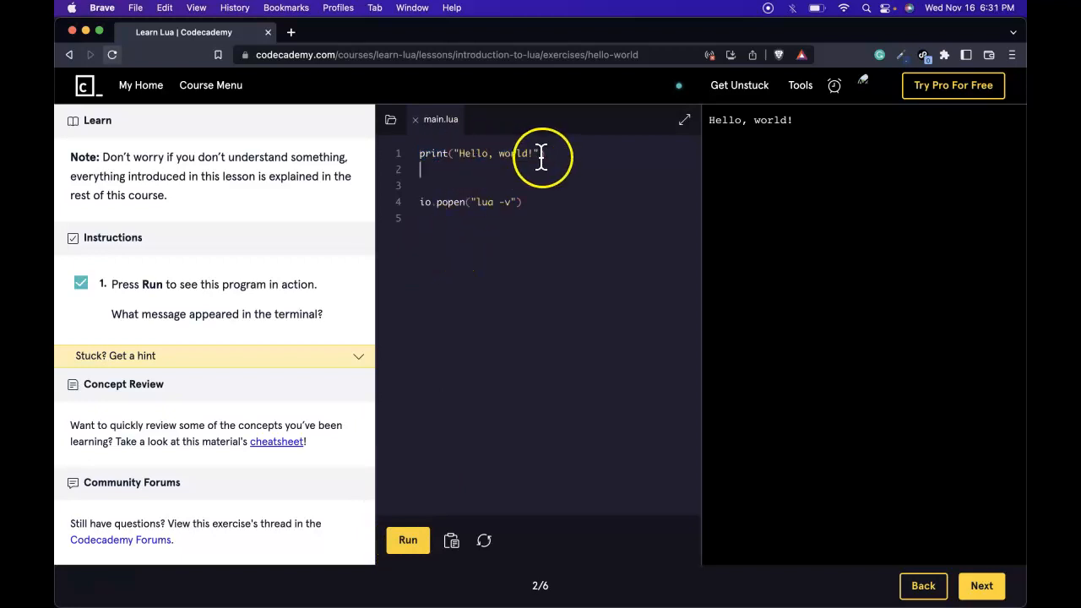
{"action": "mouse_move", "coordinate": [143, 376]}
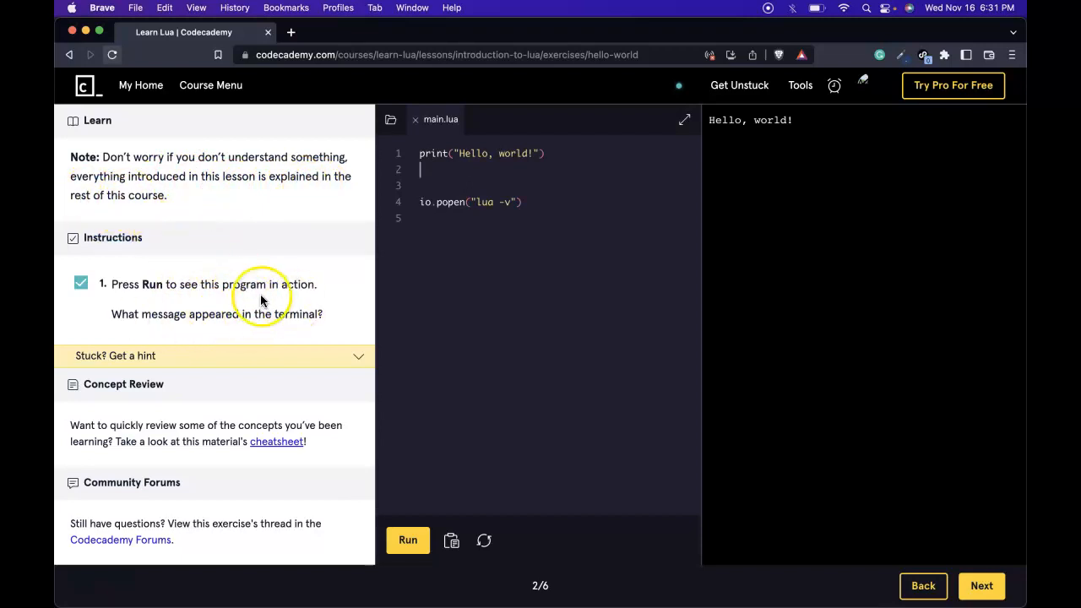
{"action": "mouse_move", "coordinate": [309, 285]}
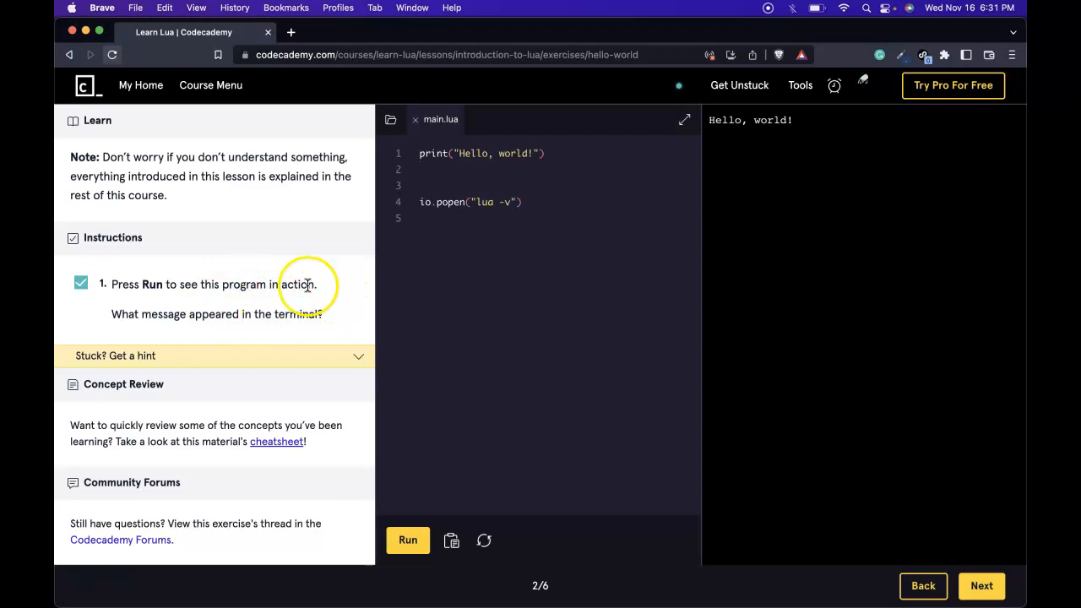